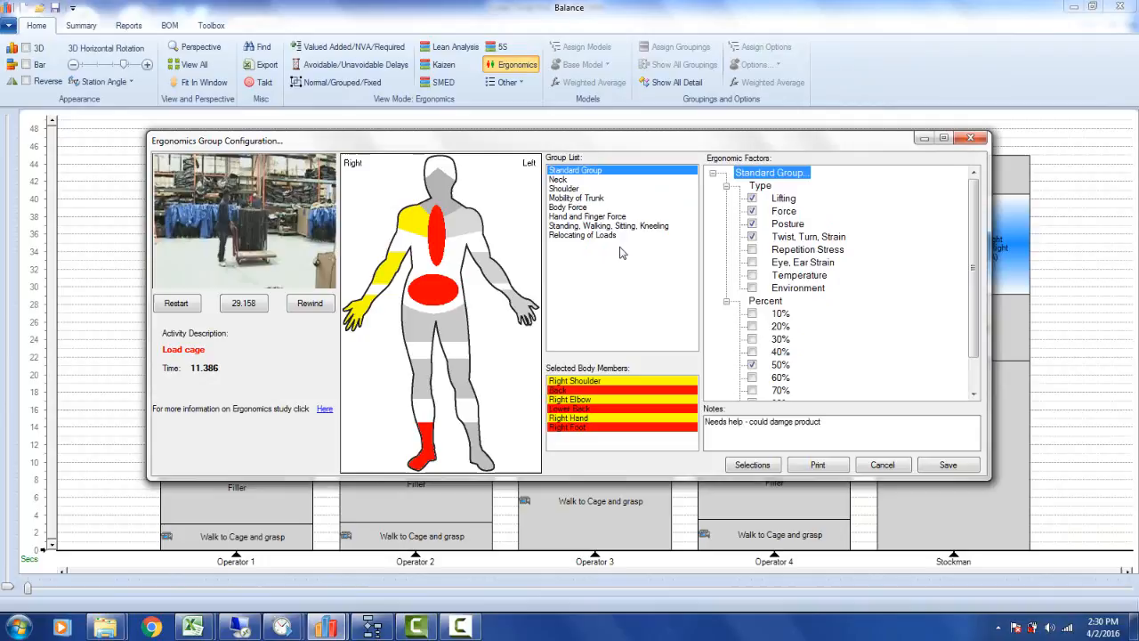
{"action": "mouse_move", "coordinate": [4, 509]}
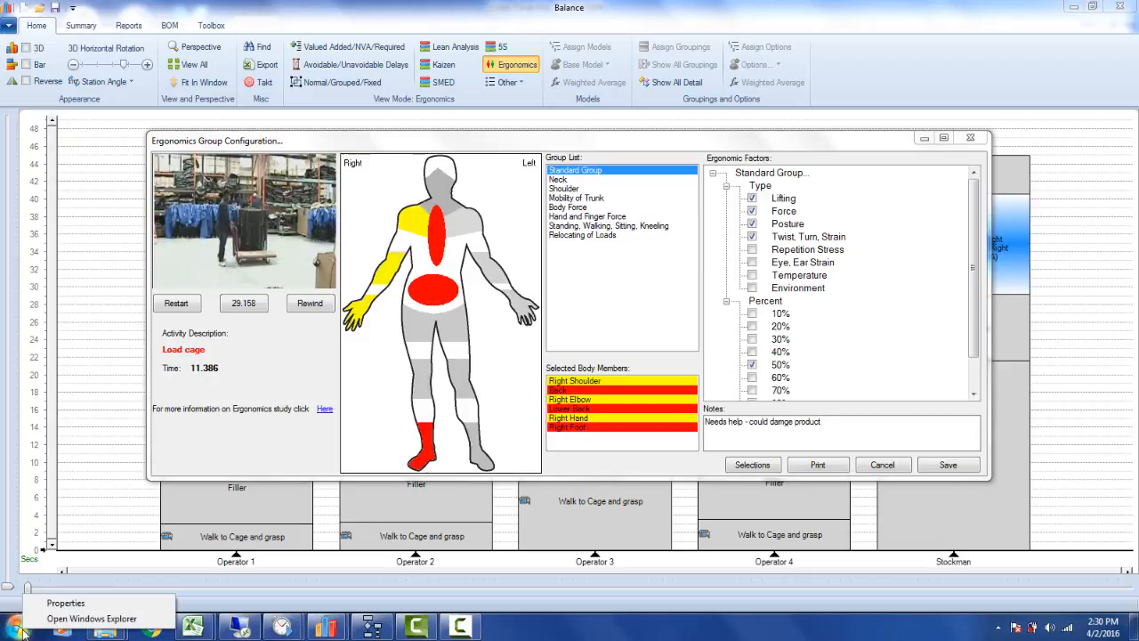
Browse Explorer to Documents > Applied Computer Services > Templates and locate ErgoFactors.xltm
{"action": "left_click", "coordinate": [93, 619]}
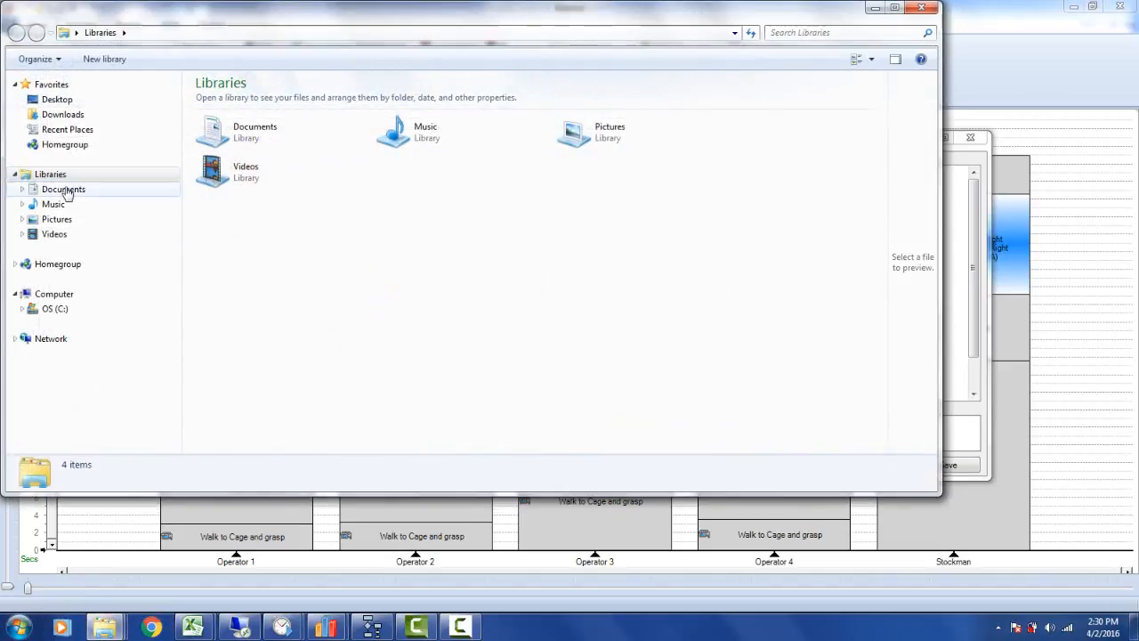
{"action": "double_click", "coordinate": [64, 188]}
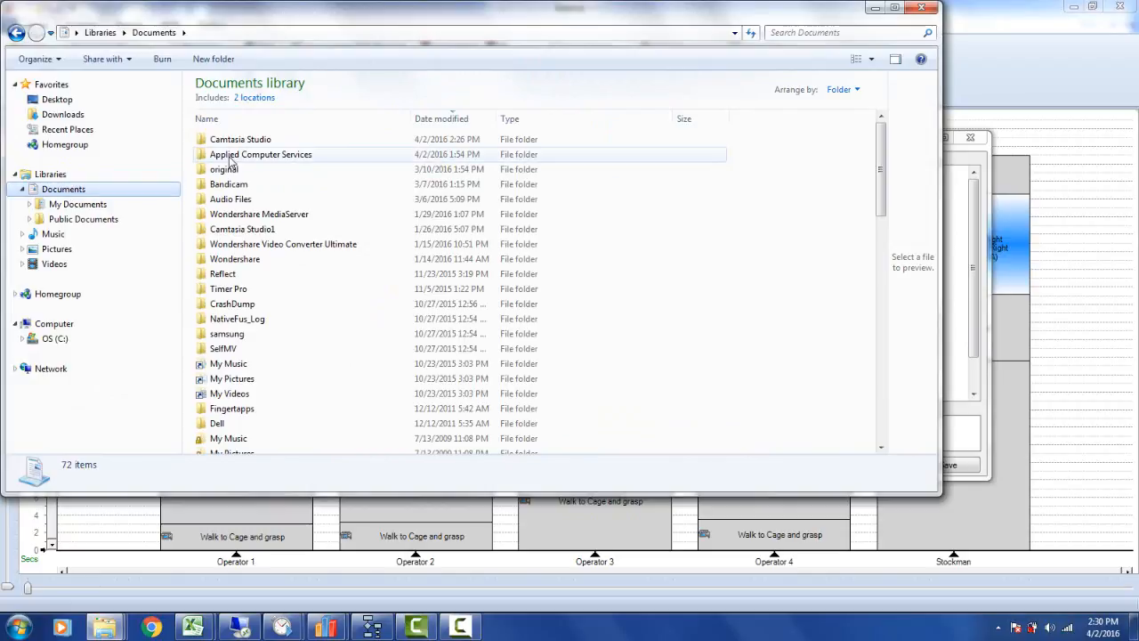
{"action": "double_click", "coordinate": [260, 153]}
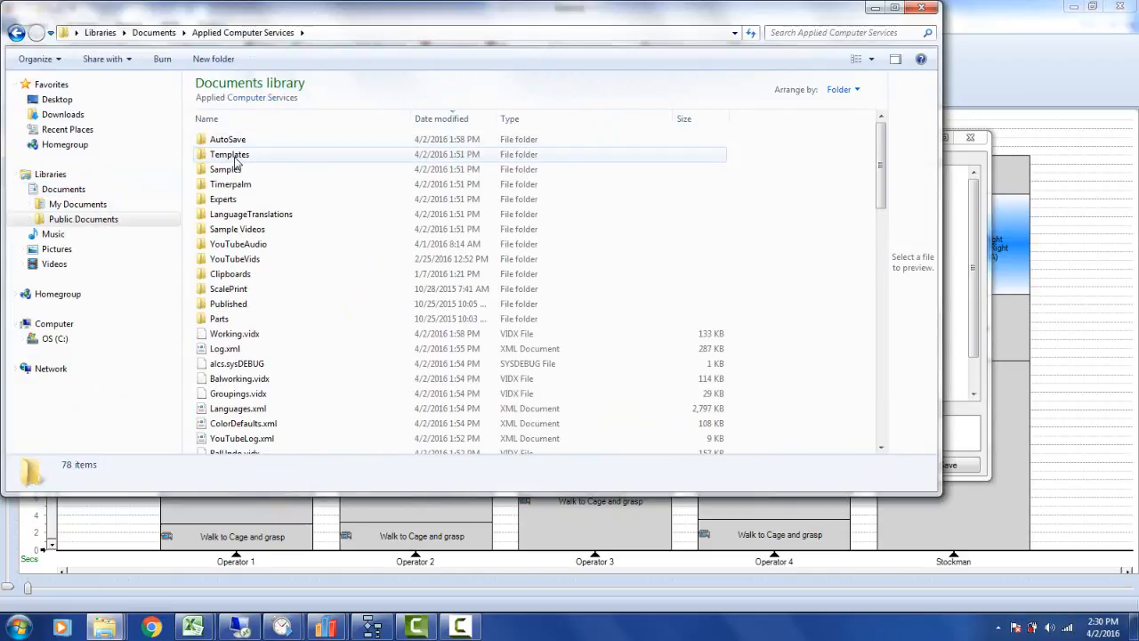
{"action": "double_click", "coordinate": [230, 153]}
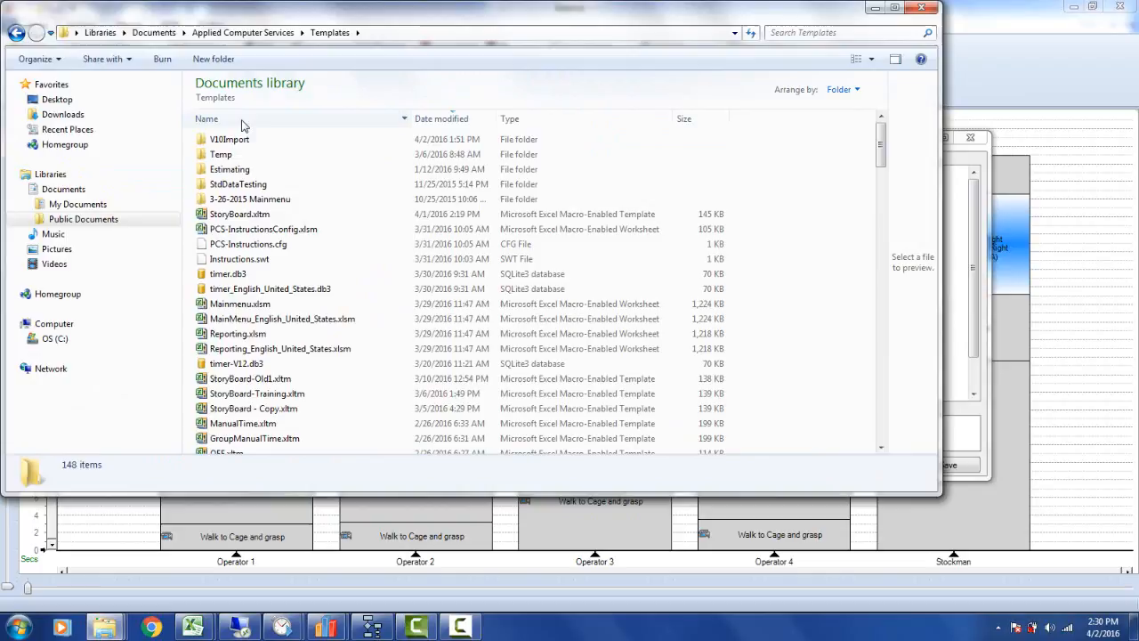
{"action": "left_click", "coordinate": [207, 118]}
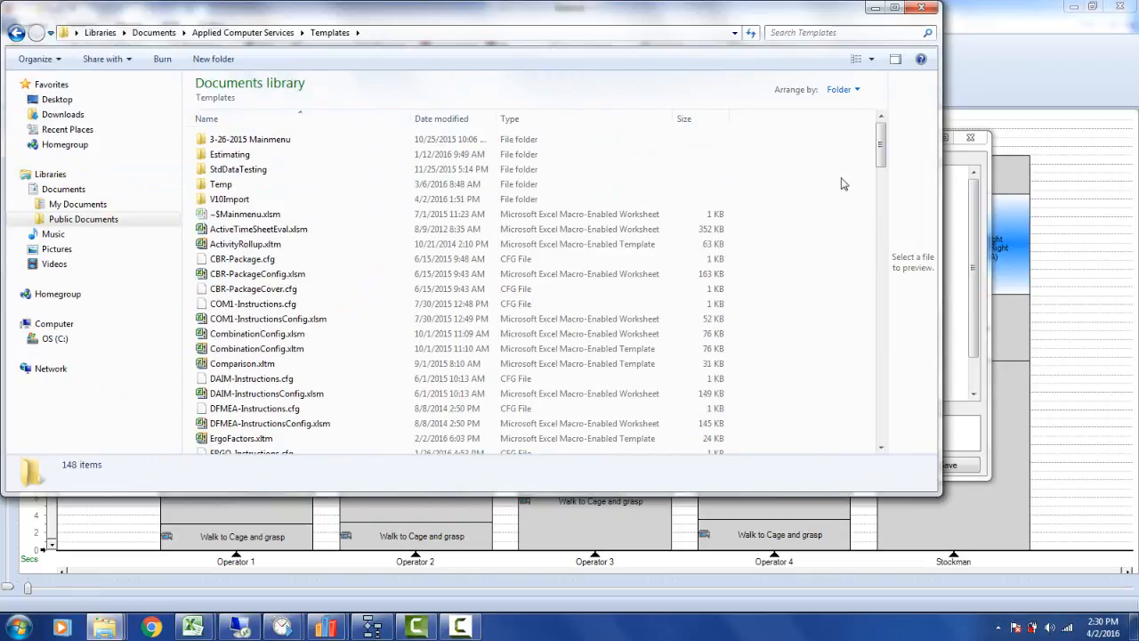
{"action": "scroll", "scroll_direction": "down", "scroll_amount": 3}
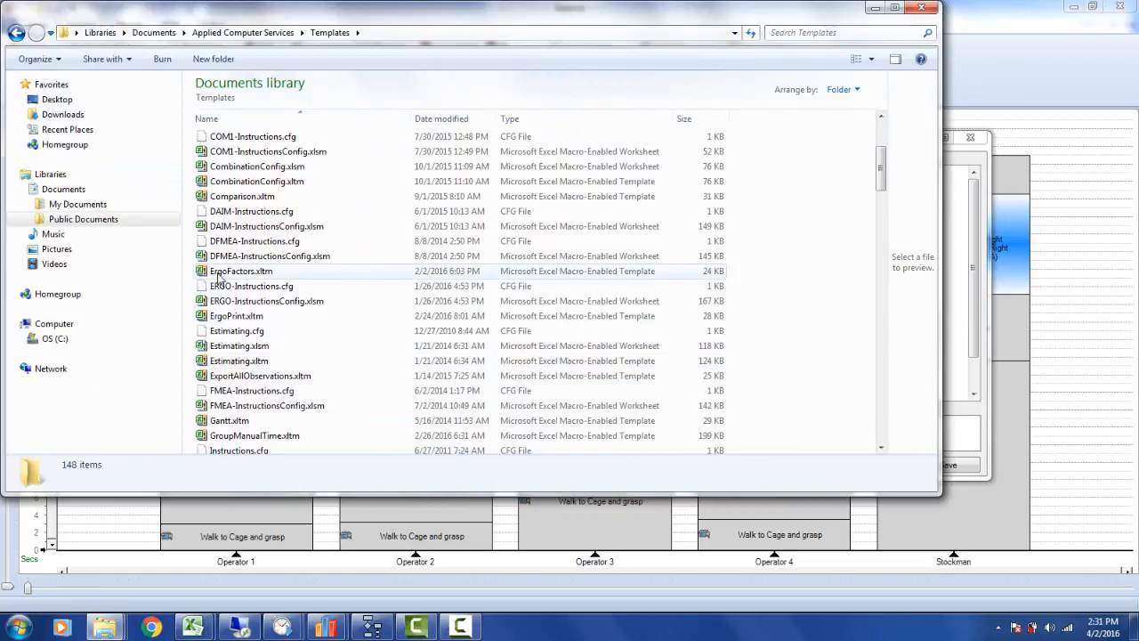
{"action": "mouse_move", "coordinate": [263, 281]}
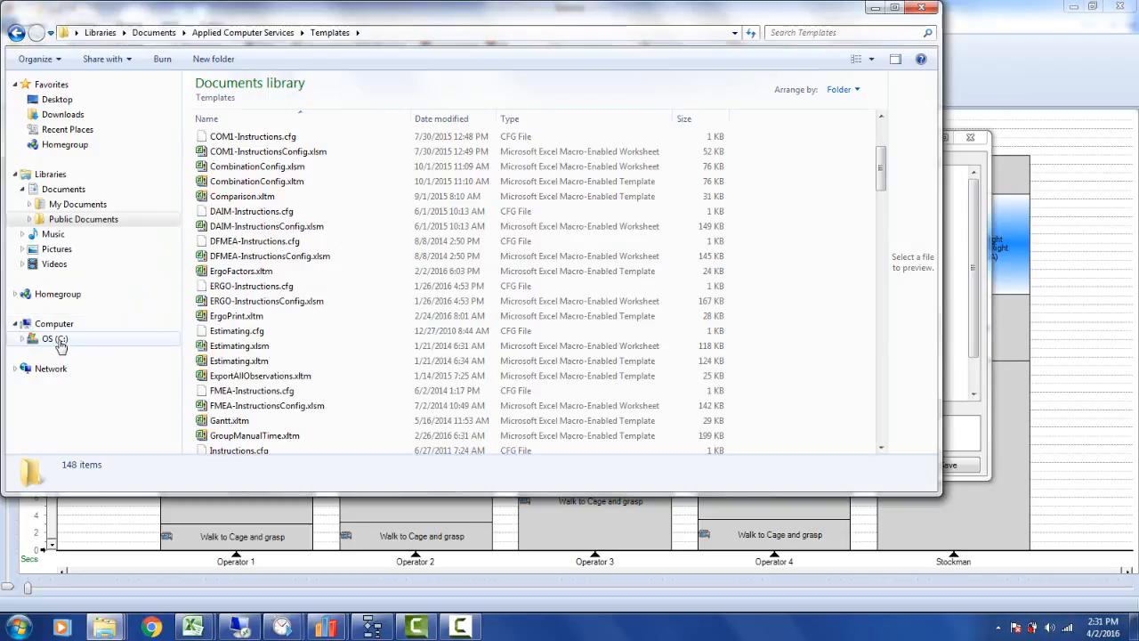
Browse C:\Users\Public\Public Documents\Applied Computer Services\Templates to ErgoFactors.xltm
{"action": "left_click", "coordinate": [47, 338]}
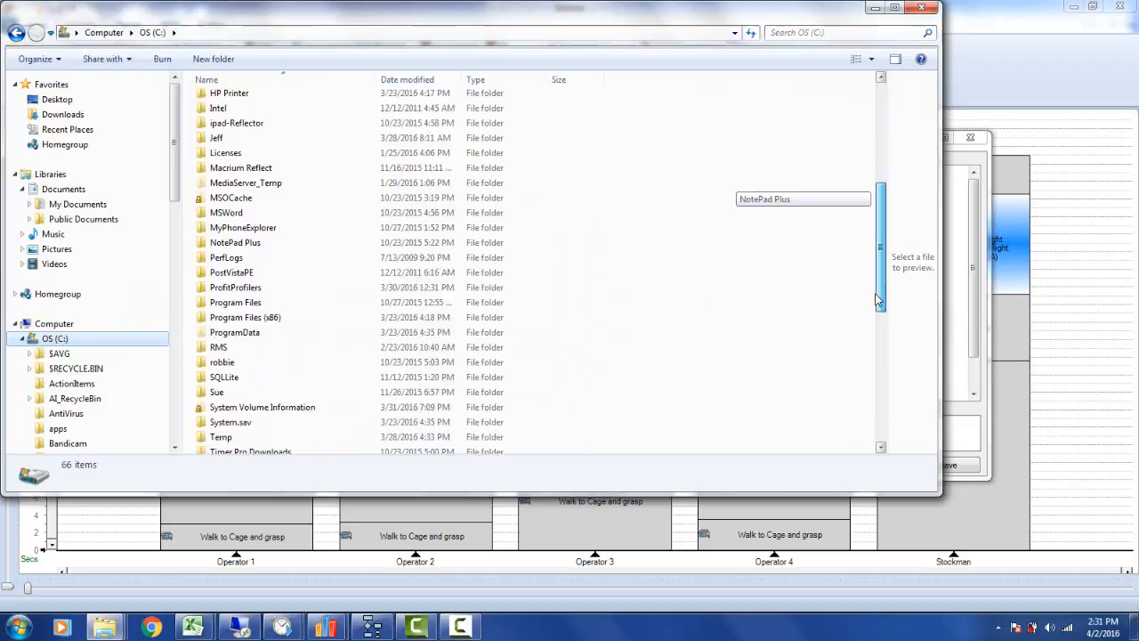
{"action": "scroll", "scroll_direction": "down", "scroll_amount": 3}
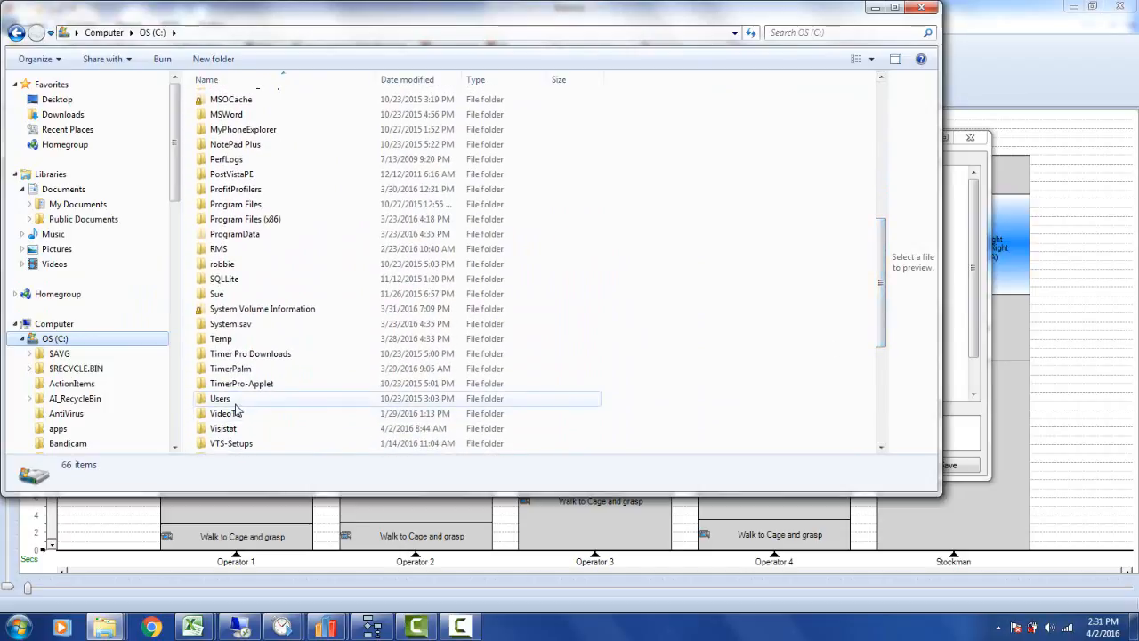
{"action": "double_click", "coordinate": [221, 398]}
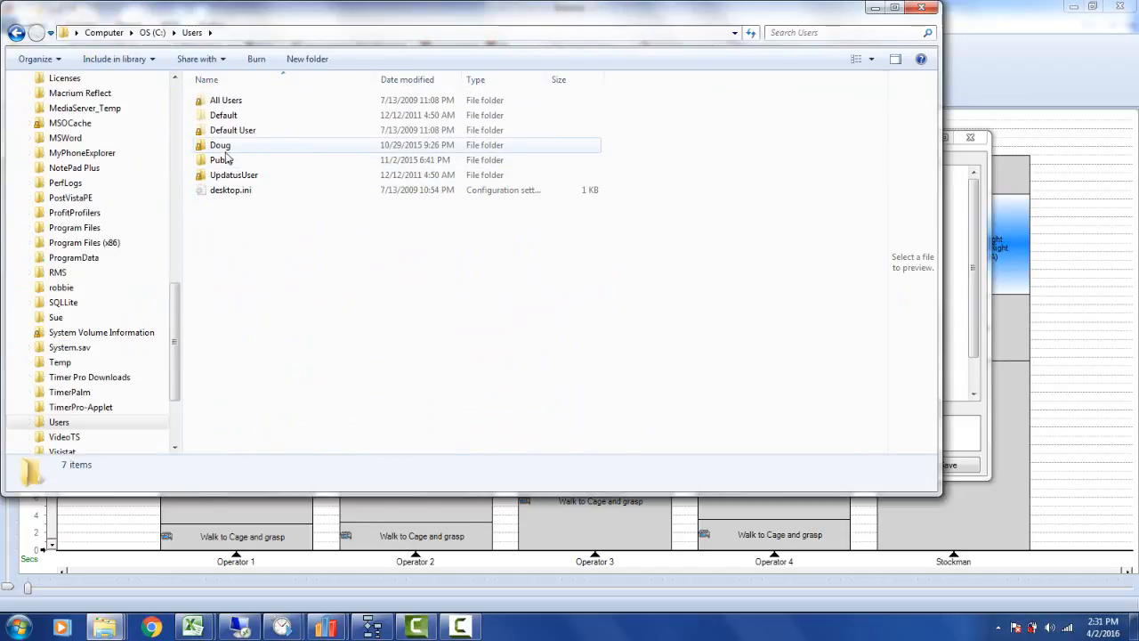
{"action": "double_click", "coordinate": [220, 160]}
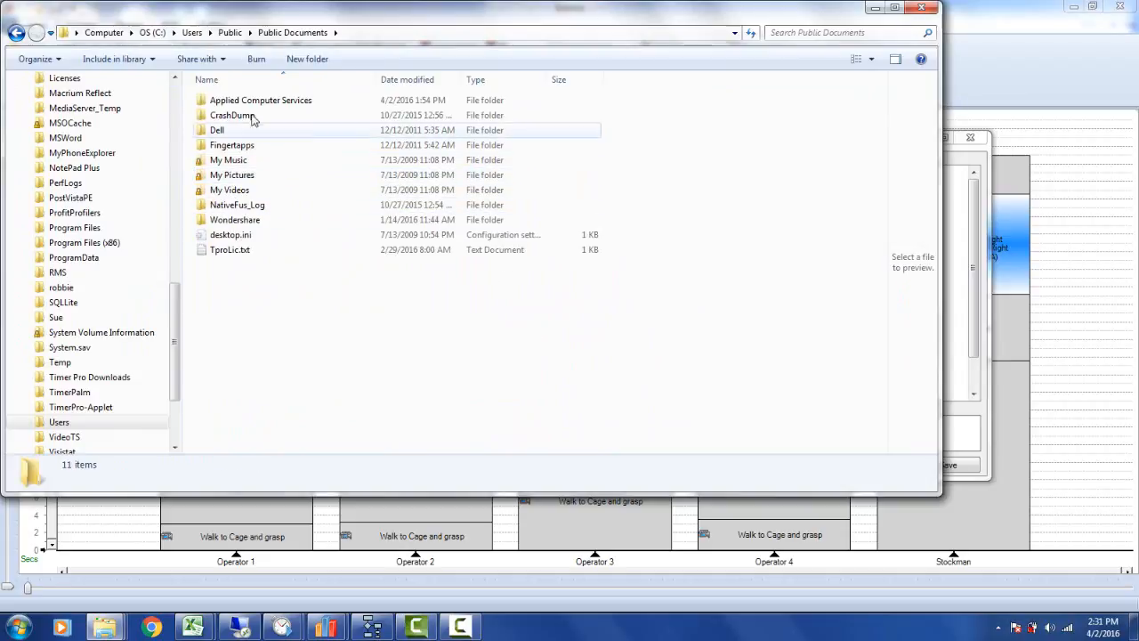
{"action": "double_click", "coordinate": [260, 99]}
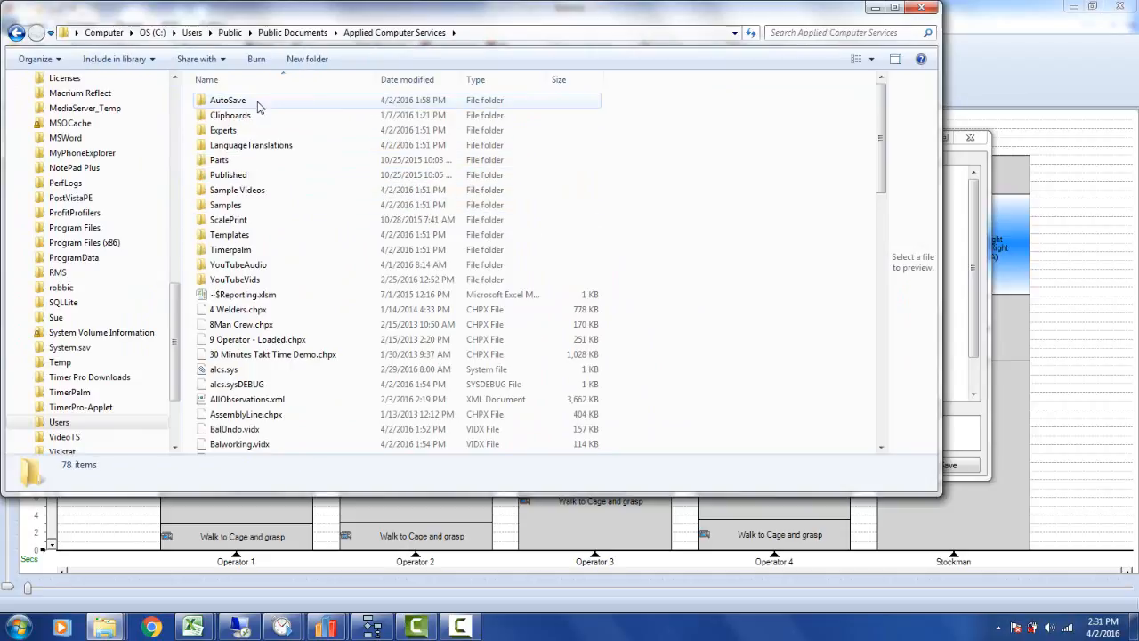
{"action": "double_click", "coordinate": [230, 234]}
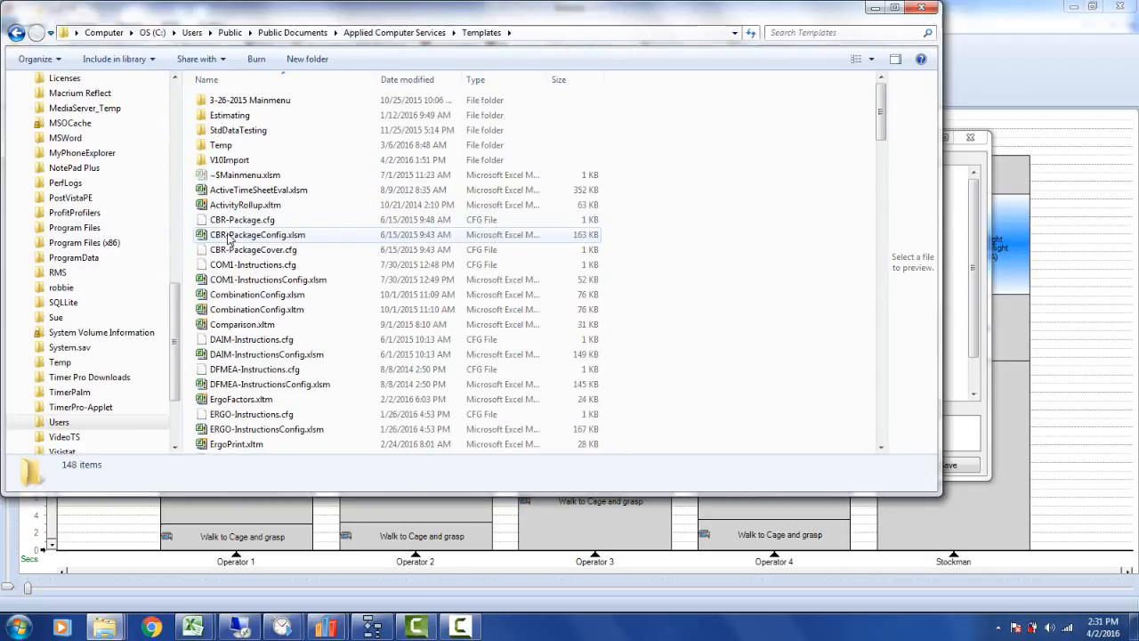
{"action": "scroll", "scroll_direction": "down", "scroll_amount": 3}
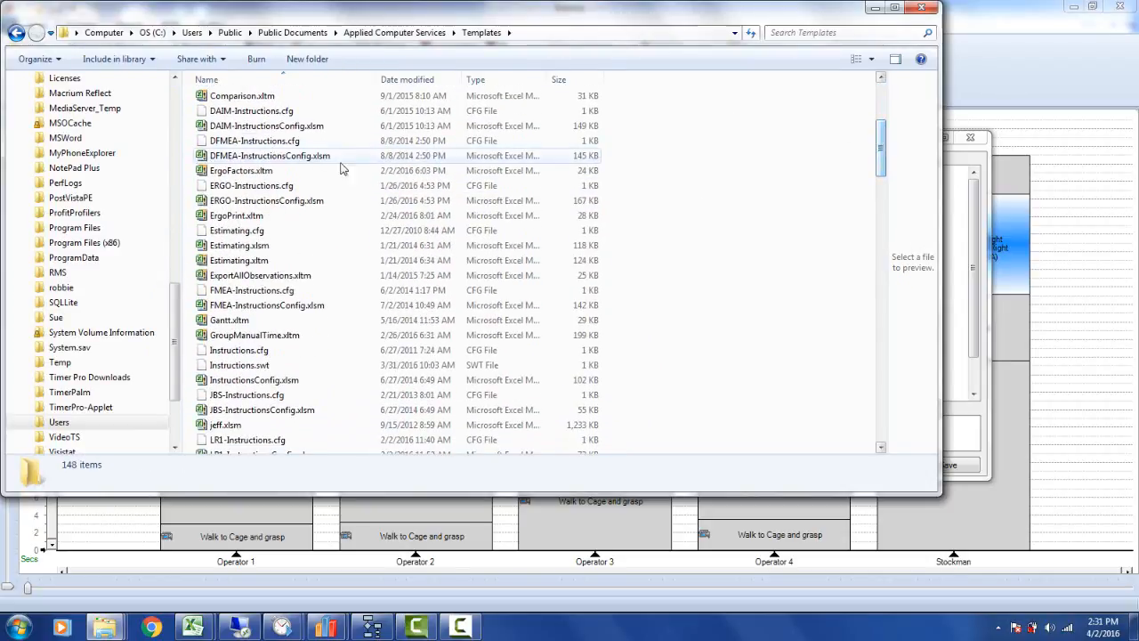
{"action": "mouse_move", "coordinate": [253, 171]}
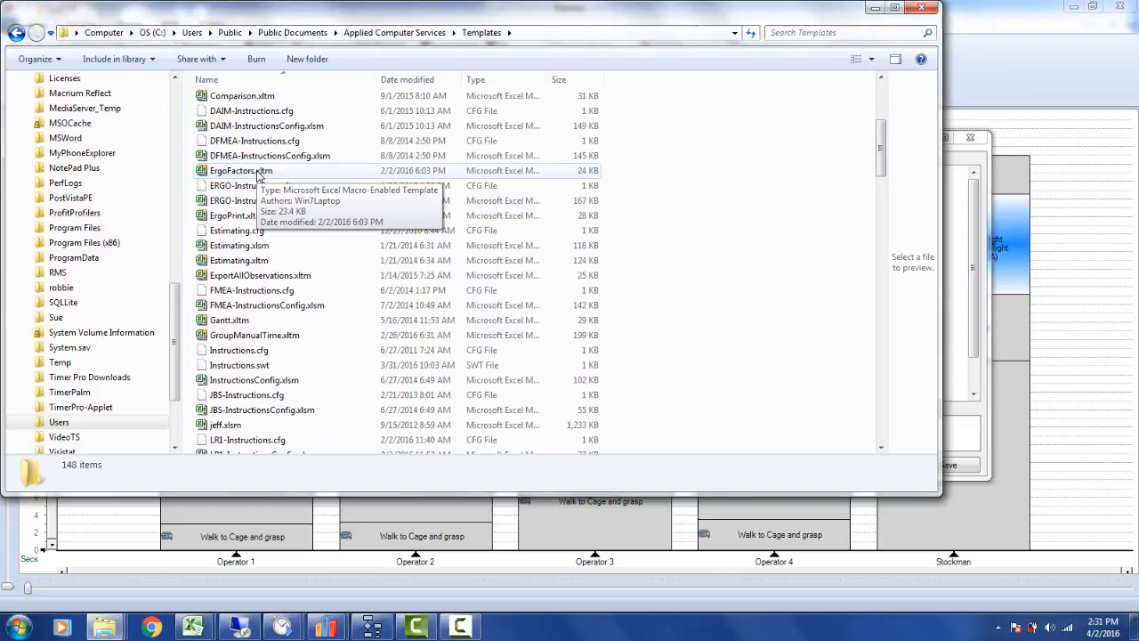
Switch over to the empty Excel workbook
{"action": "left_click", "coordinate": [240, 171]}
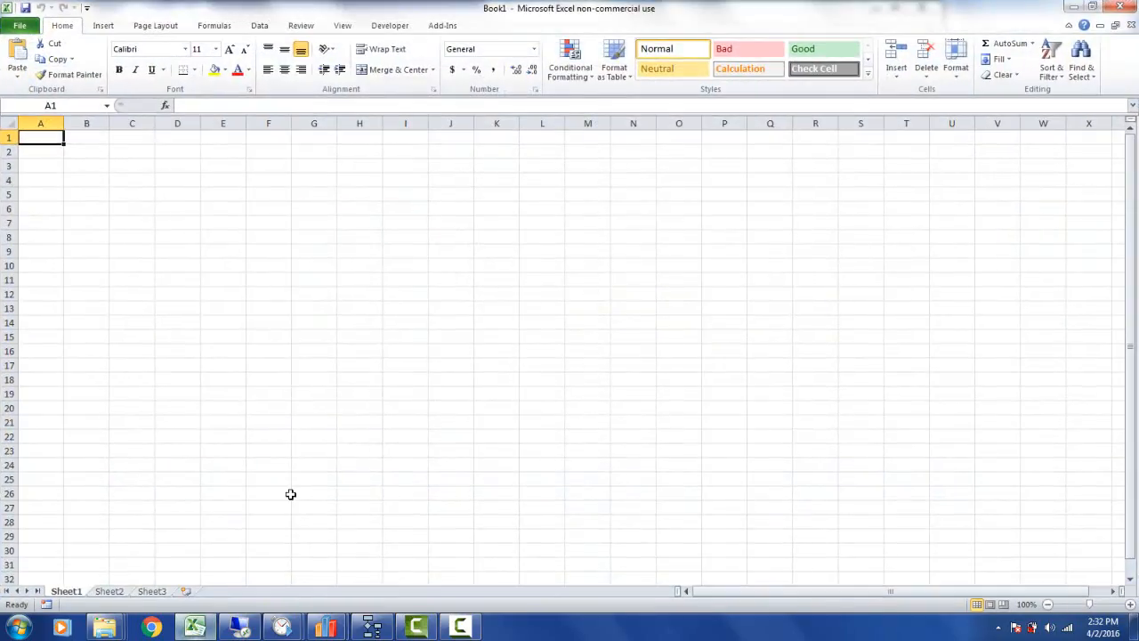
From File > Open, load ErgoFactors.xltm from Documents > Applied Computer Services > Templates
{"action": "left_click", "coordinate": [19, 25]}
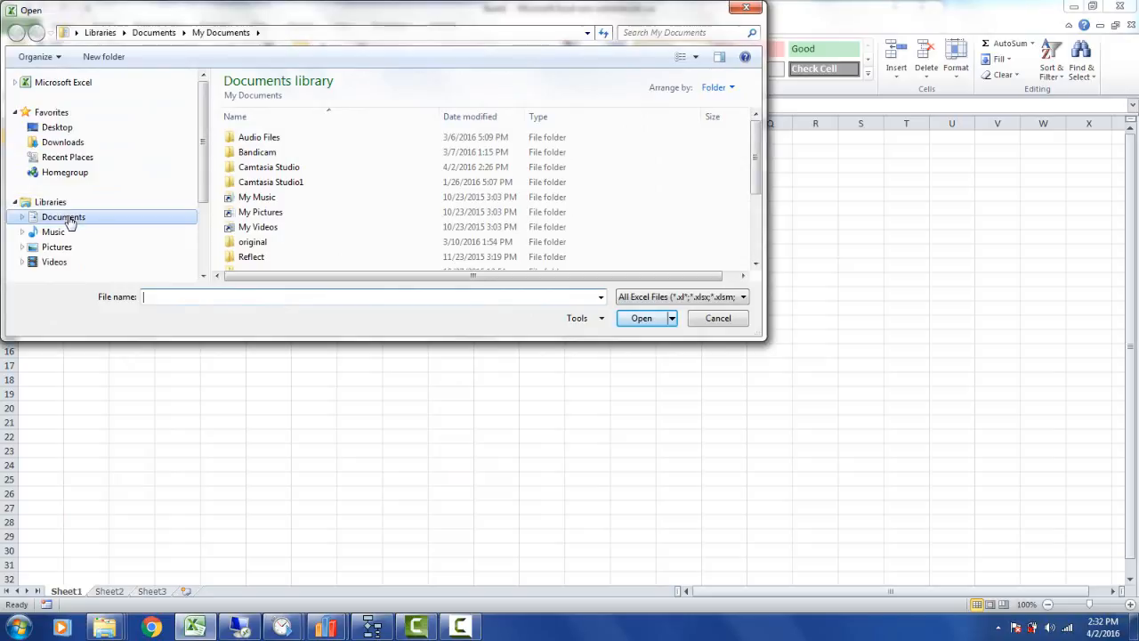
{"action": "left_click", "coordinate": [64, 217]}
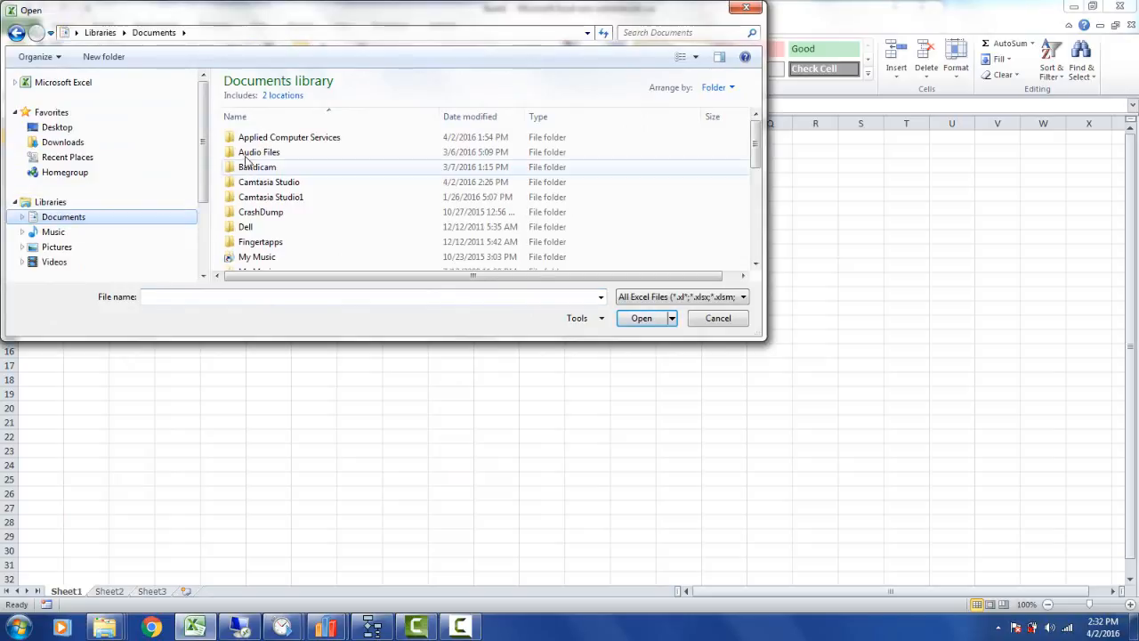
{"action": "double_click", "coordinate": [288, 137]}
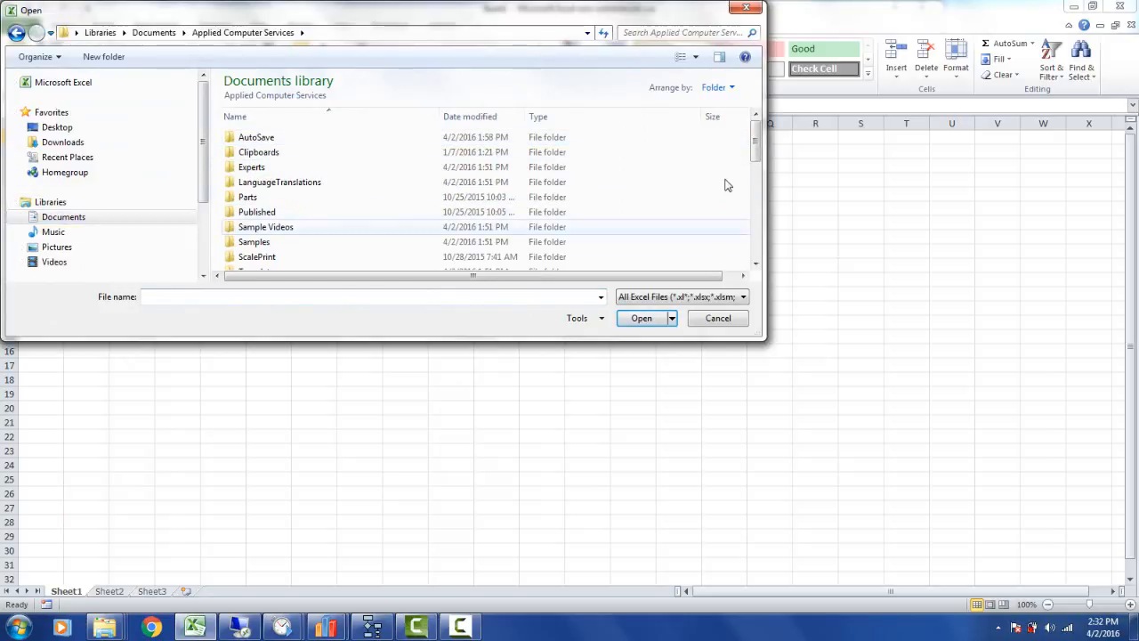
{"action": "scroll", "scroll_direction": "down", "scroll_amount": 3}
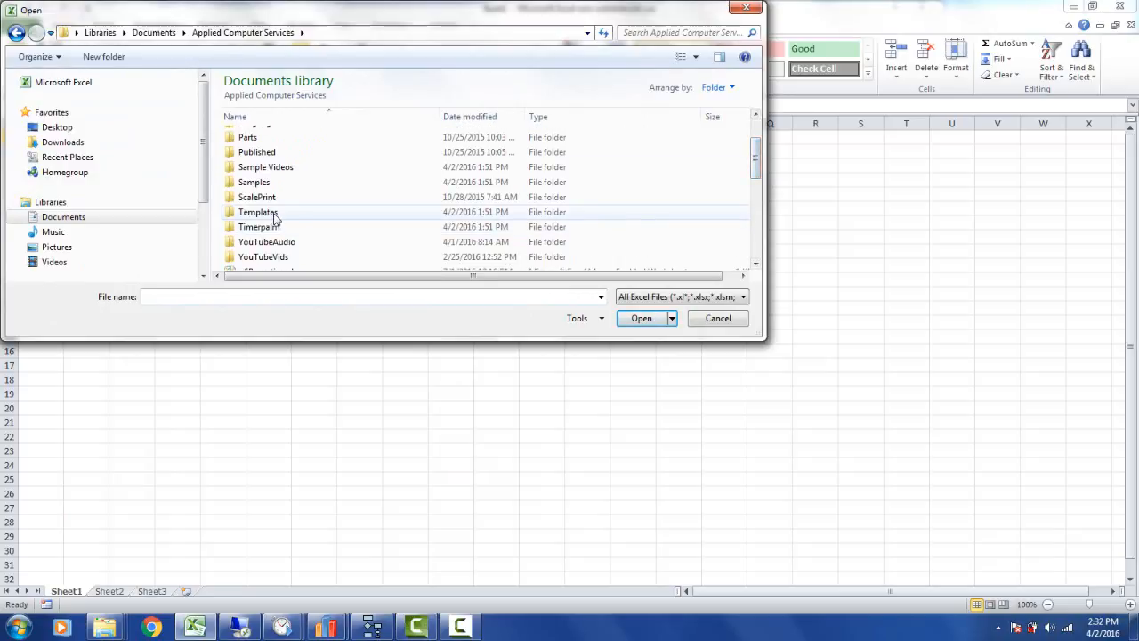
{"action": "double_click", "coordinate": [258, 211]}
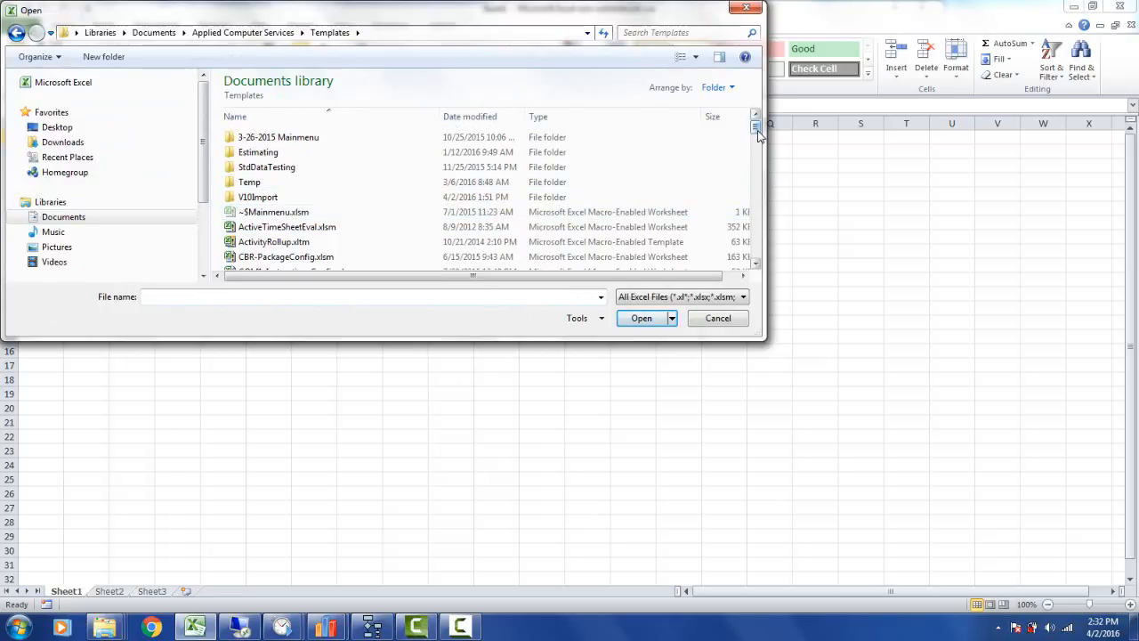
{"action": "scroll", "scroll_direction": "down", "scroll_amount": 3}
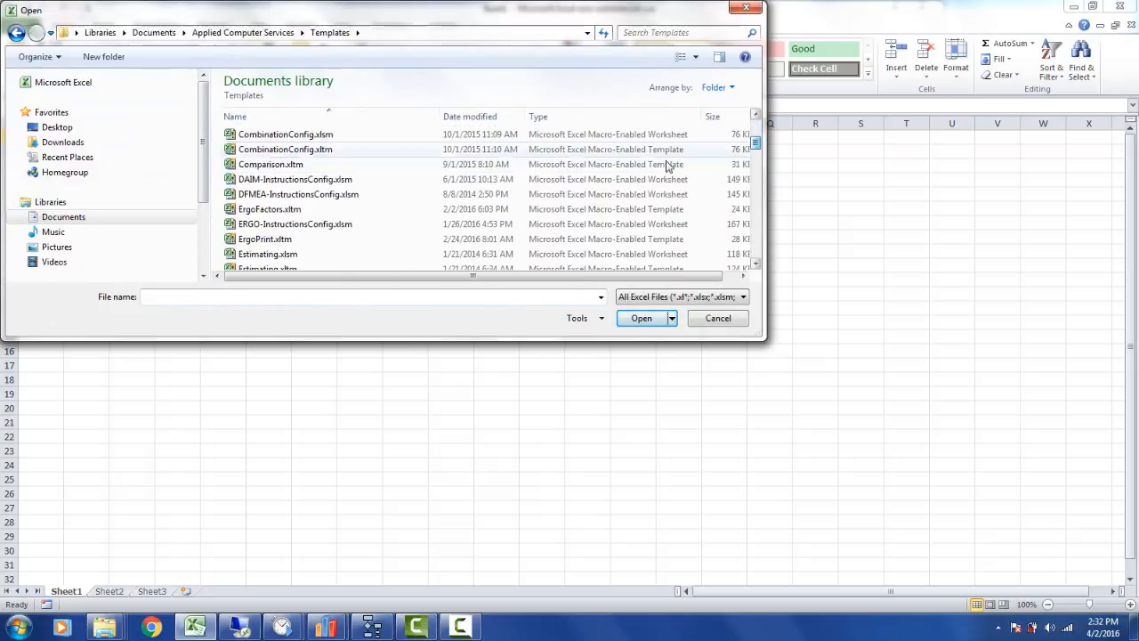
{"action": "left_click", "coordinate": [271, 209]}
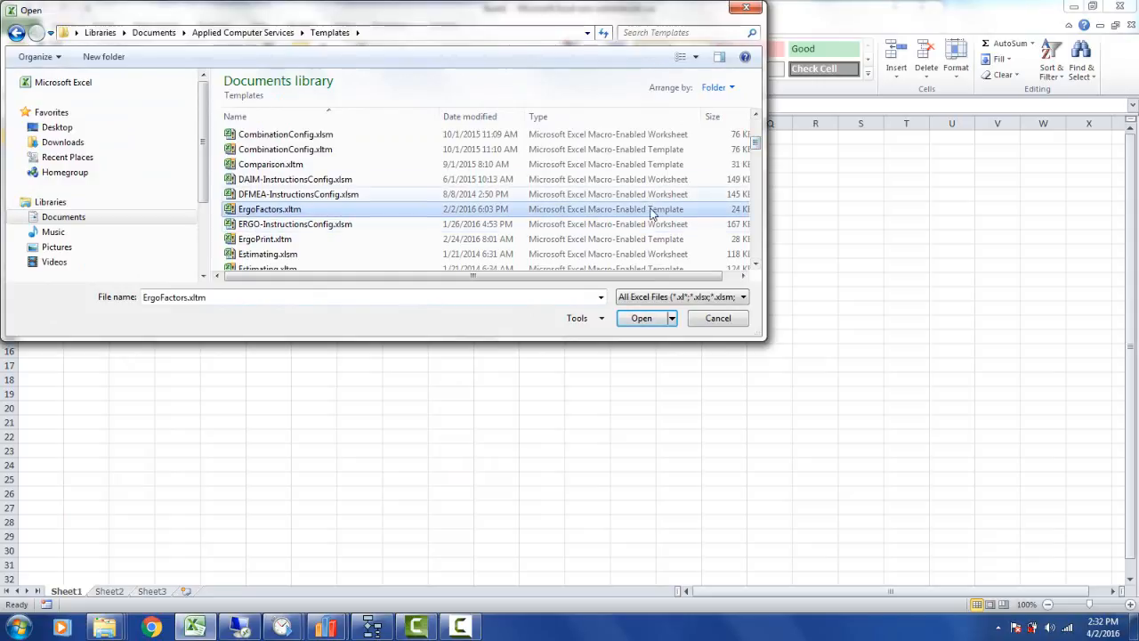
{"action": "left_click", "coordinate": [641, 317]}
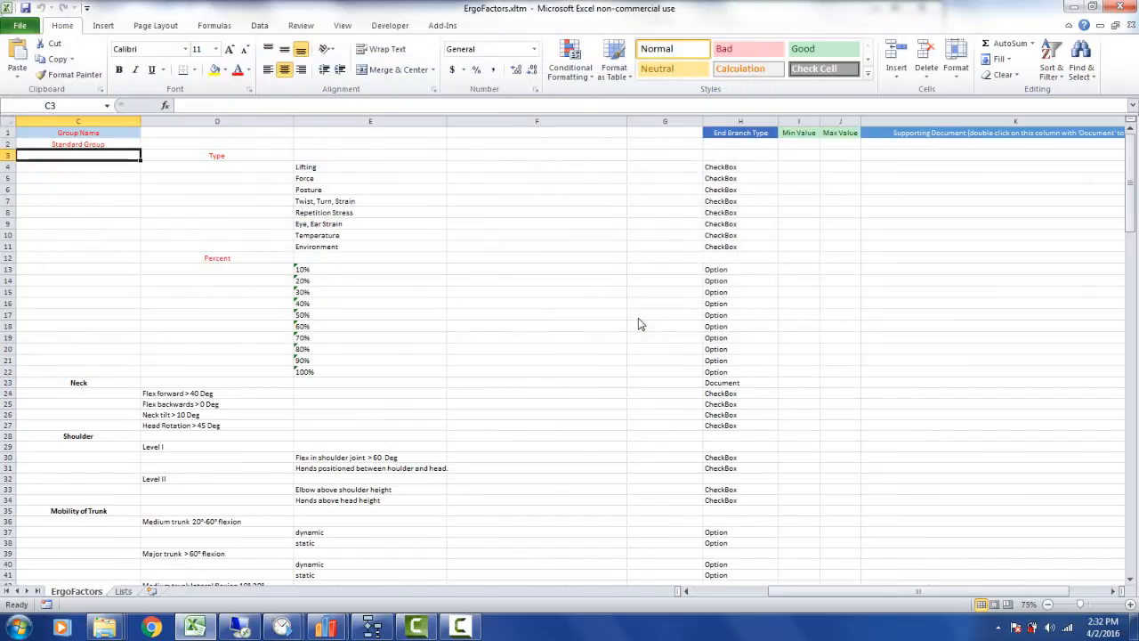
{"action": "scroll", "scroll_direction": "down", "scroll_amount": 3}
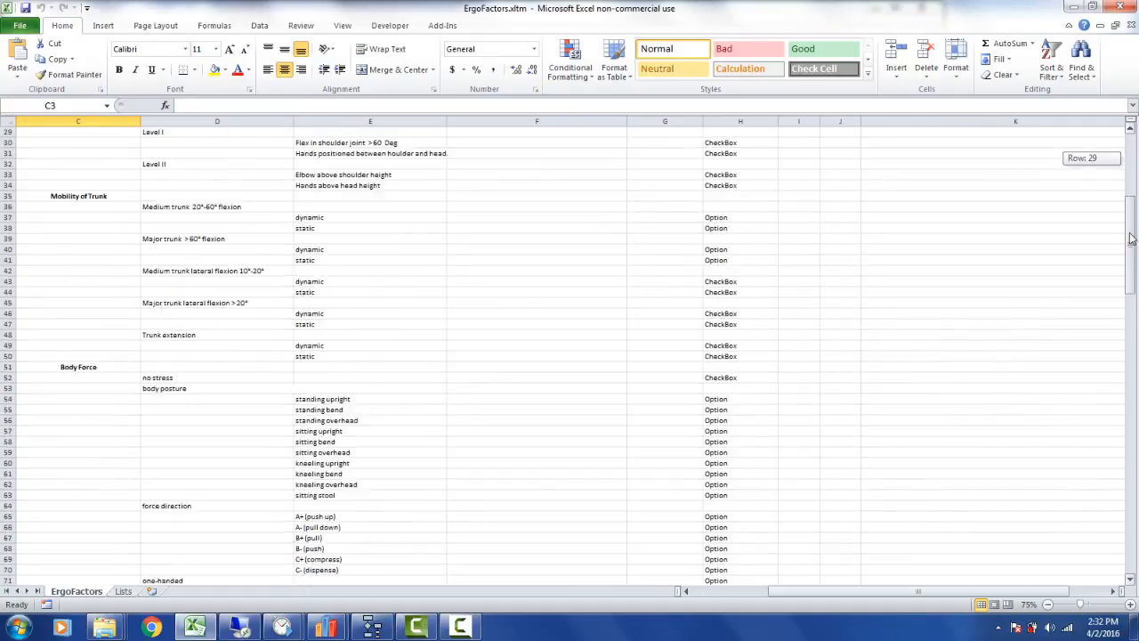
{"action": "scroll", "scroll_direction": "up", "scroll_amount": 3}
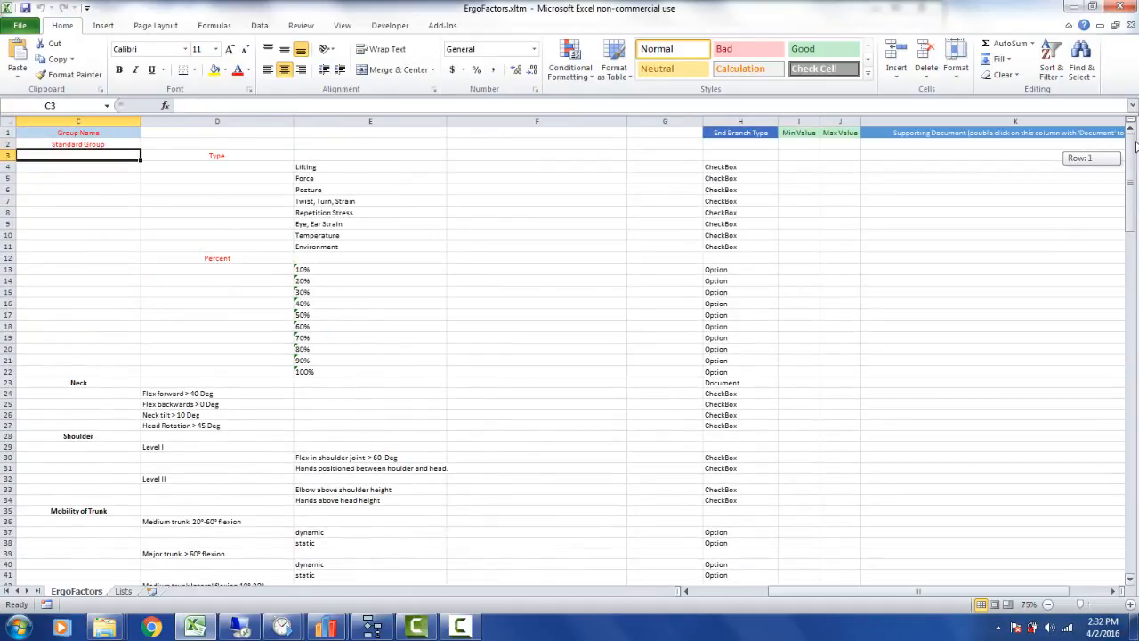
{"action": "mouse_move", "coordinate": [407, 335]}
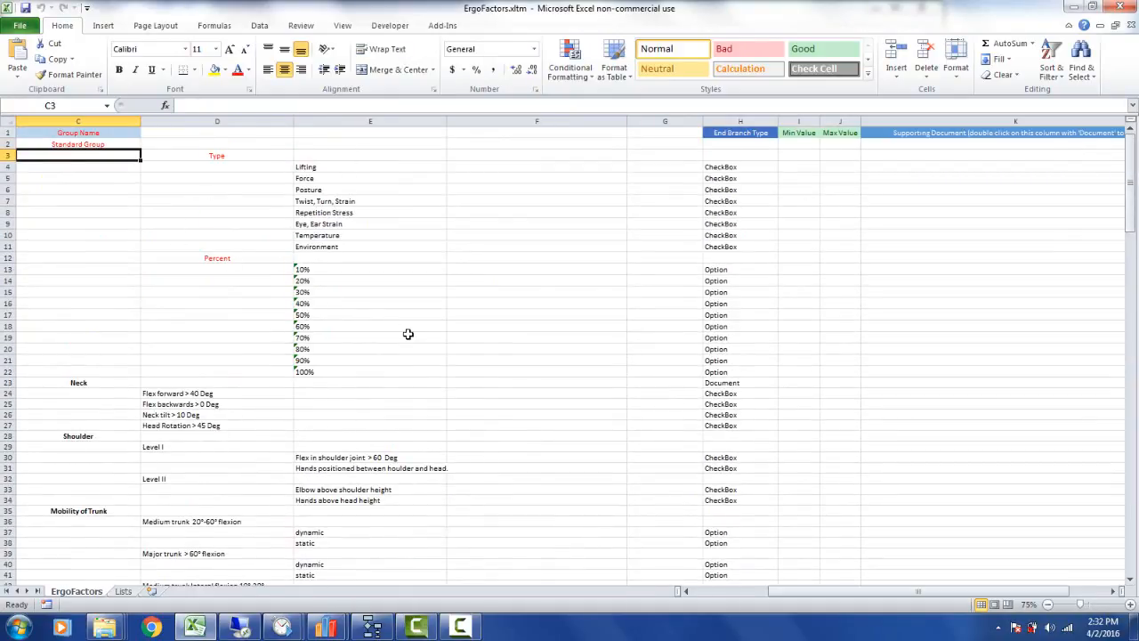